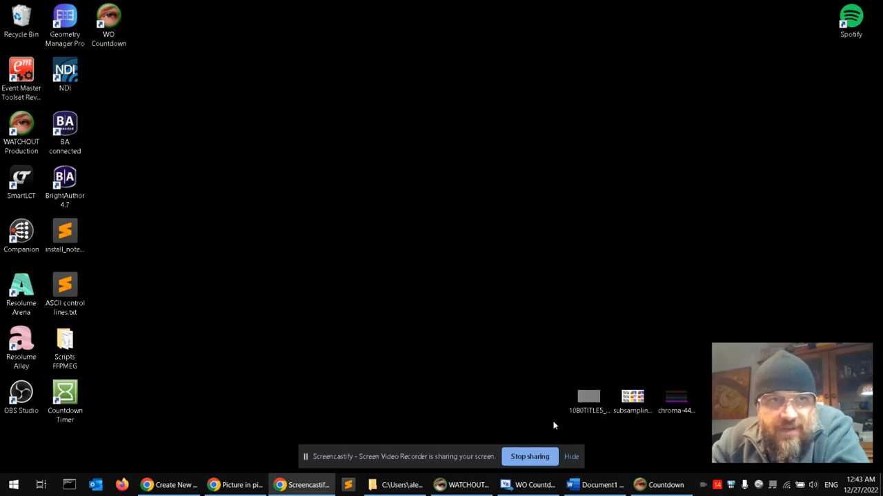
mouse_move(260, 91)
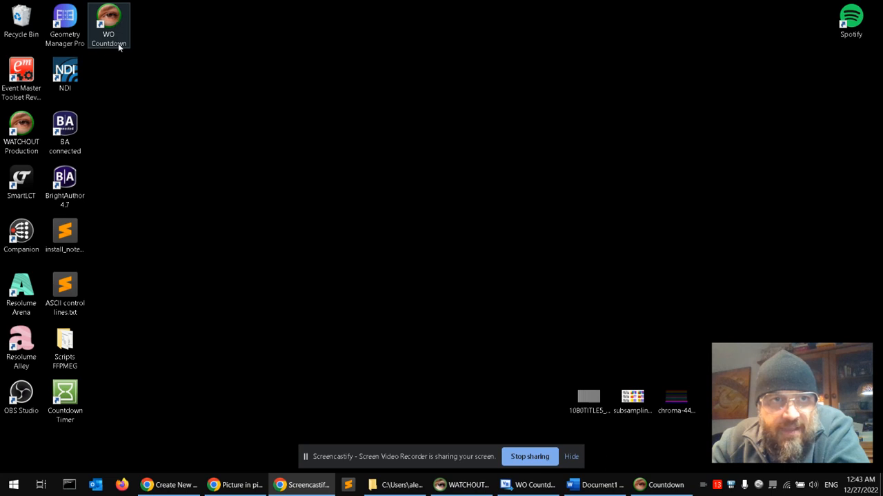
mouse_move(112, 24)
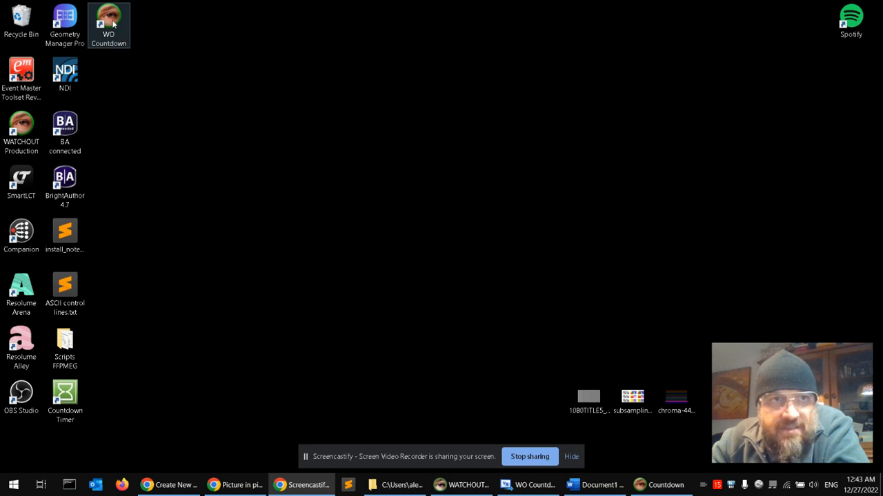
mouse_move(105, 45)
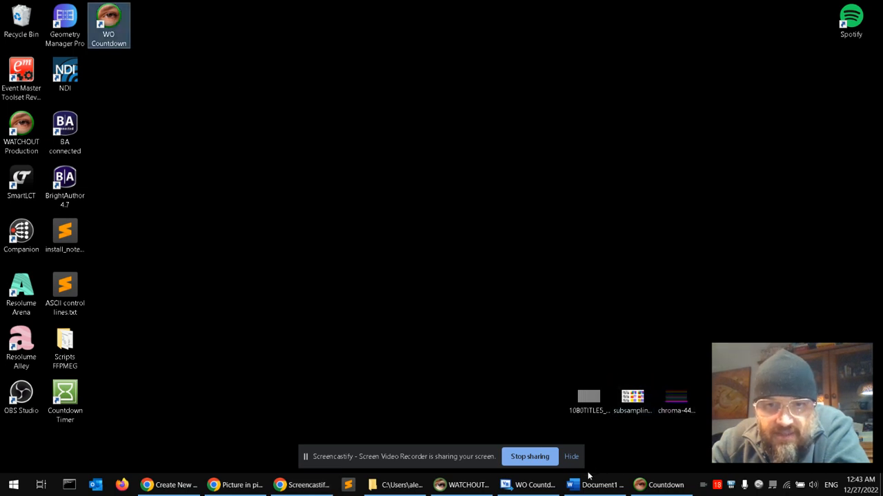
Scroll through the WO Countdown Form1.vb TCP server code, then switch to the WATCHOUT show
click(528, 485)
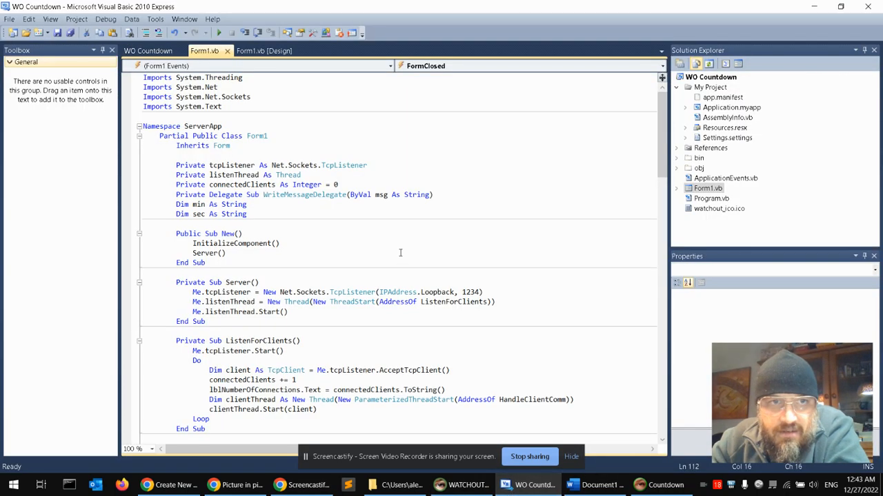
scroll(down, 3)
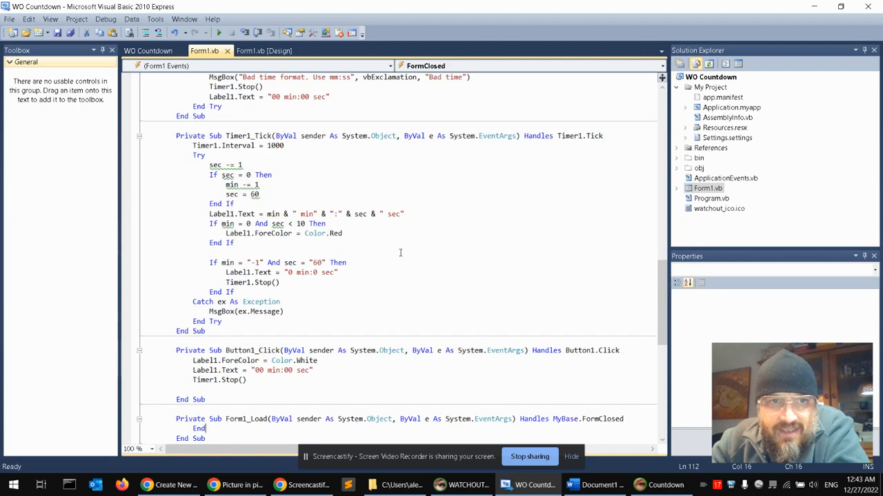
scroll(up, 3)
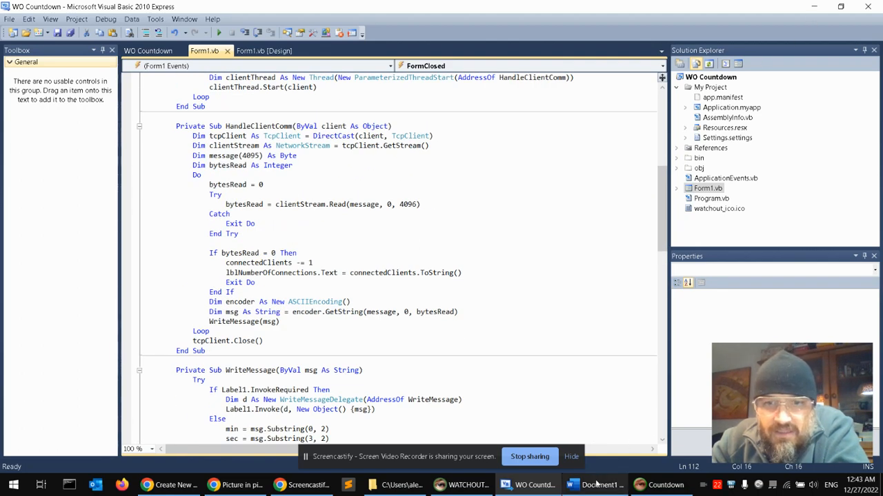
click(460, 485)
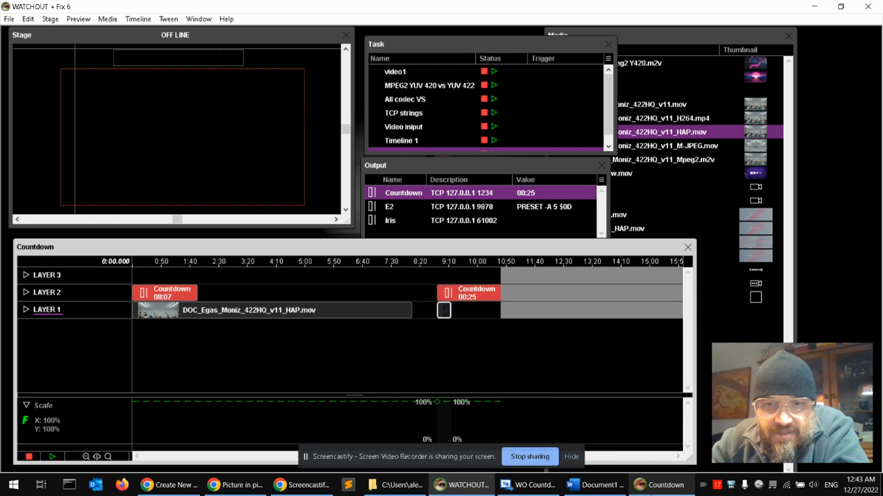
Show the Countdown timer app, reading 00 min:00 sec, over the WATCHOUT timeline
click(663, 485)
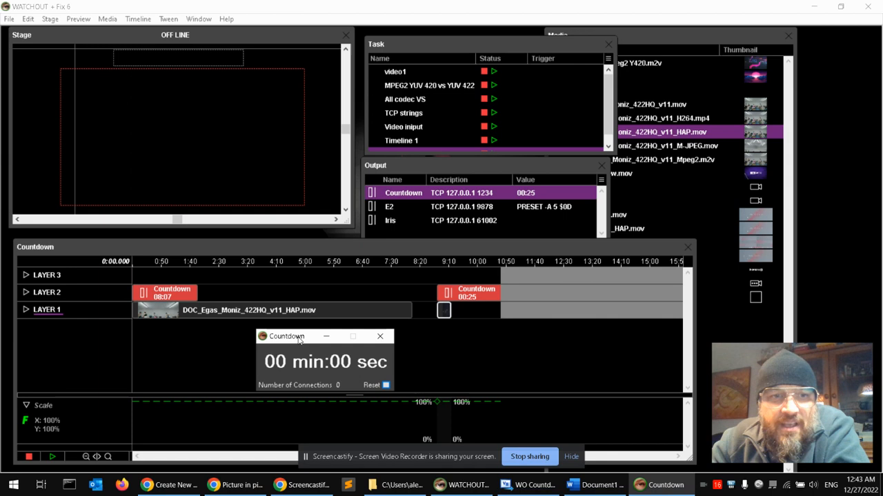
mouse_move(281, 309)
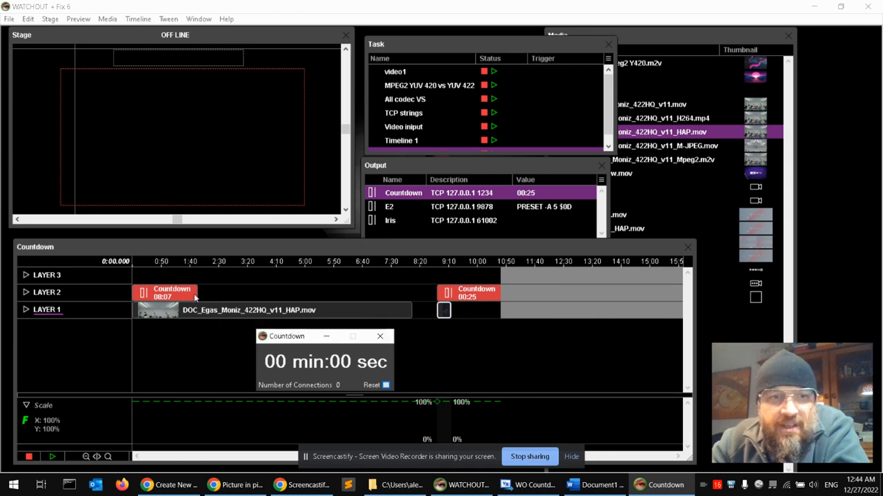
mouse_move(171, 295)
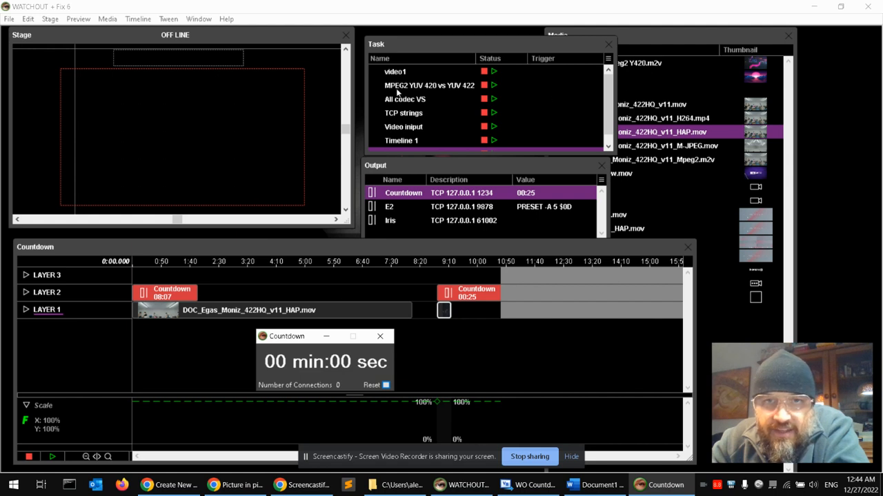
mouse_move(100, 267)
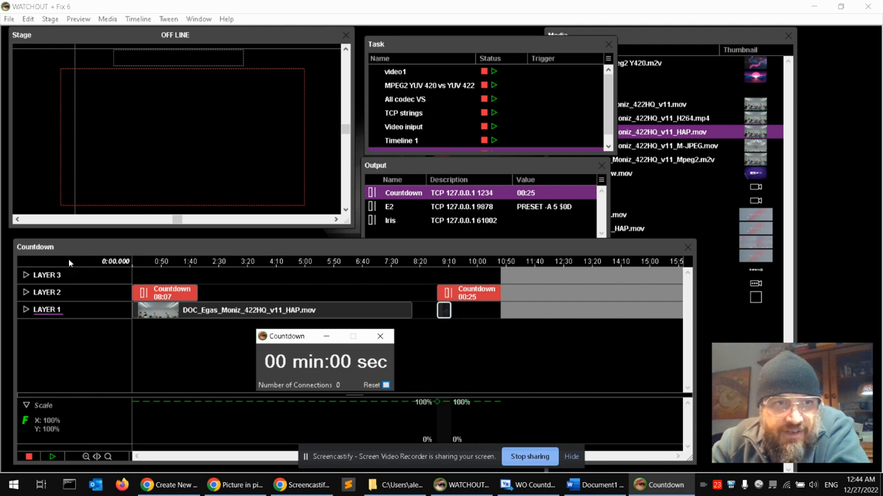
mouse_move(114, 269)
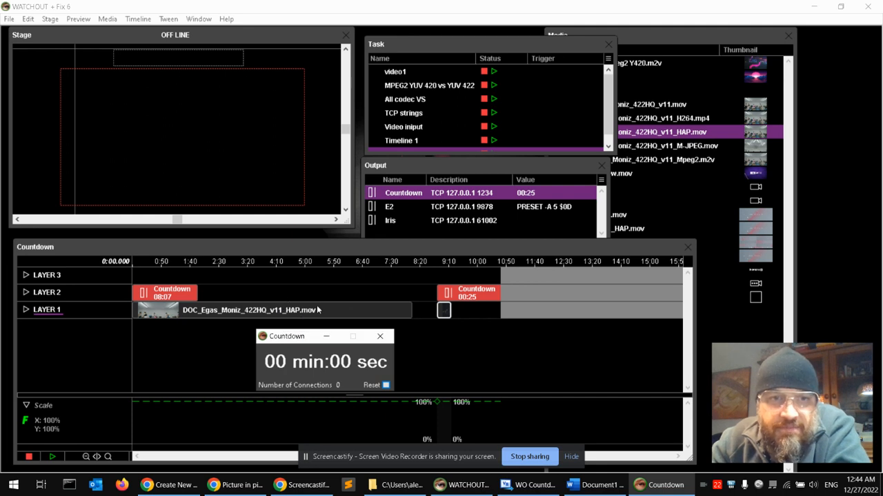
mouse_move(279, 259)
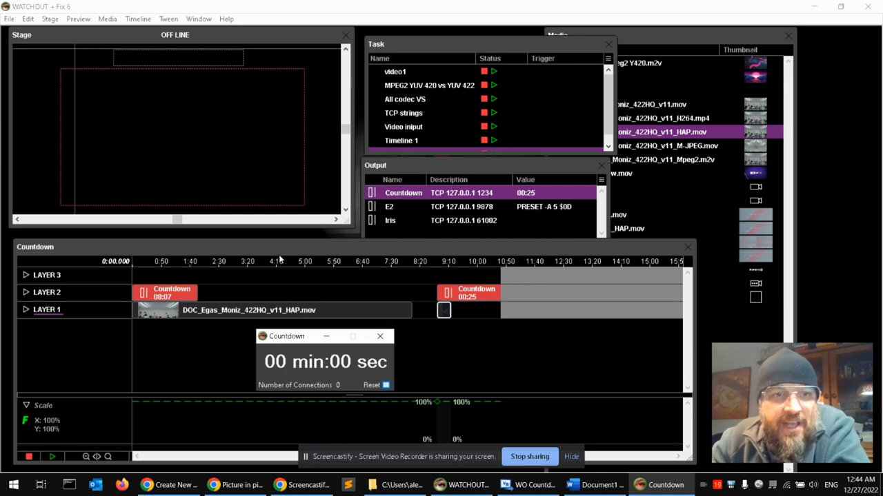
mouse_move(378, 312)
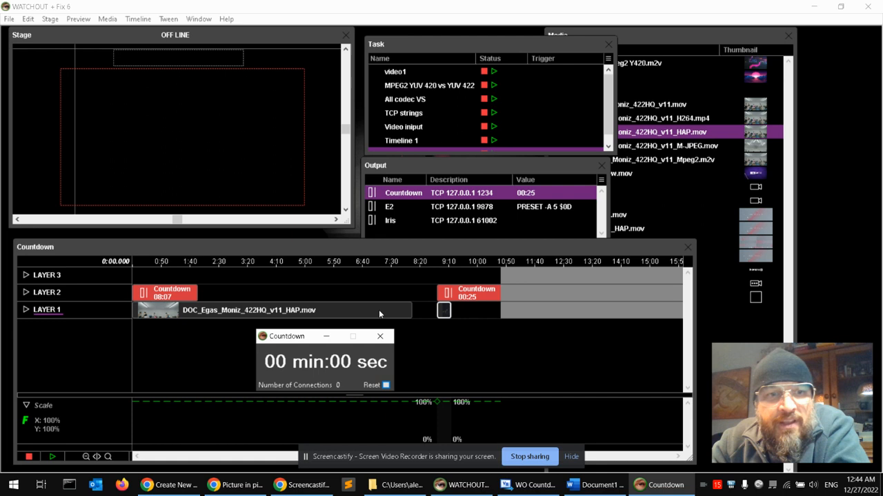
Inspect the HAP video cue's specifications (8:07.52 duration), then nudge the Countdown window
right_click(304, 311)
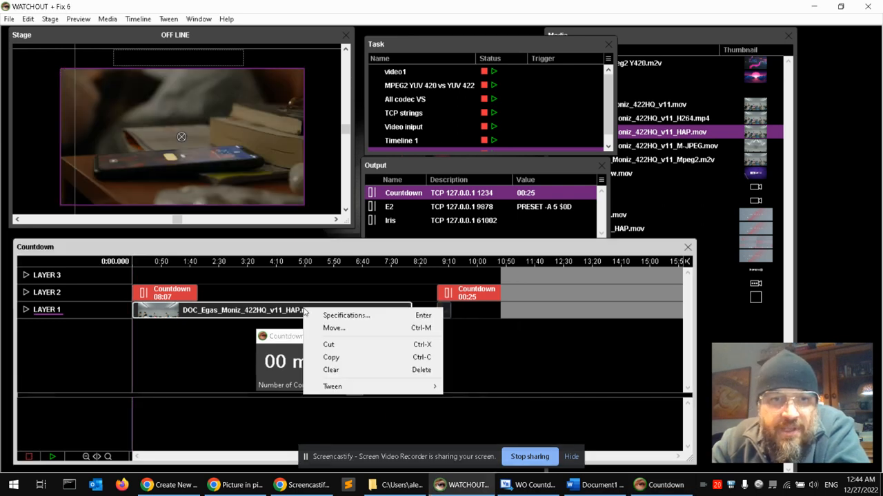
click(346, 315)
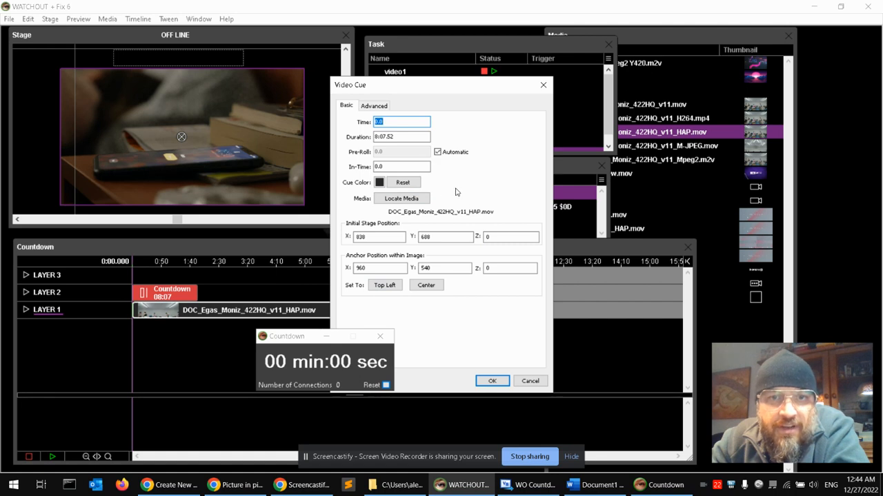
mouse_move(404, 256)
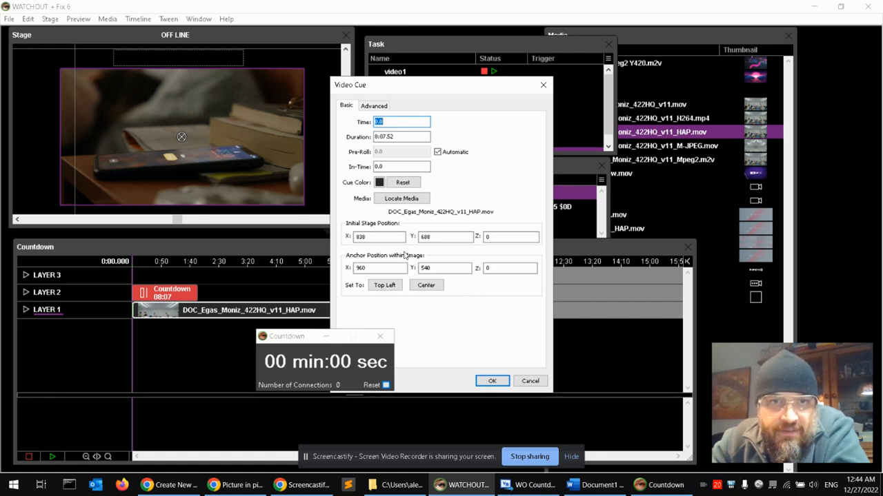
click(492, 381)
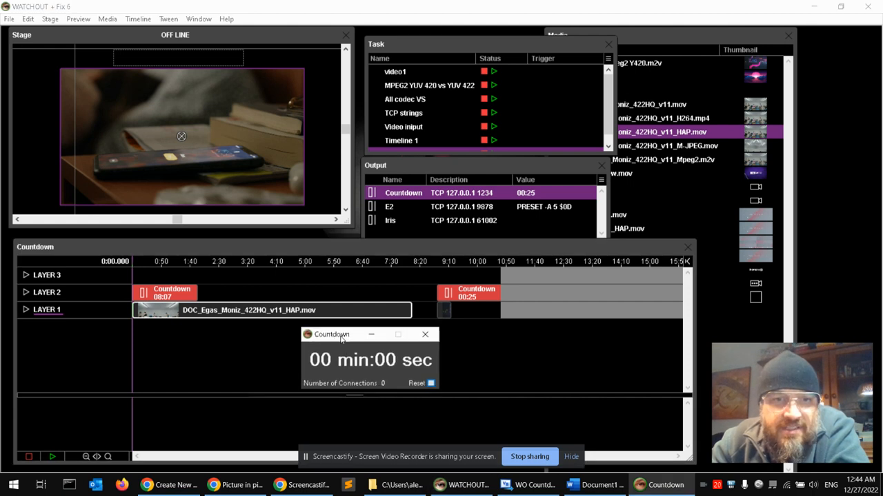
drag(337, 334, 319, 332)
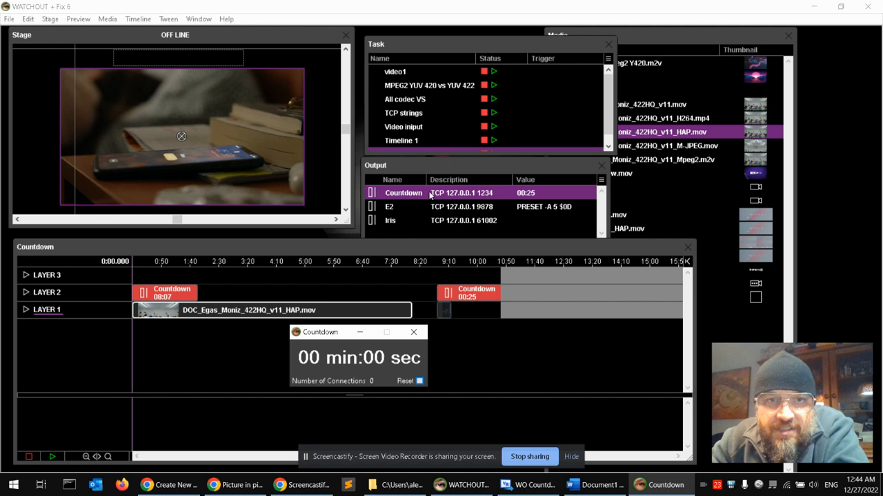
Confirm the Countdown string output as TCP to 127.0.0.1, port 1234
double_click(403, 193)
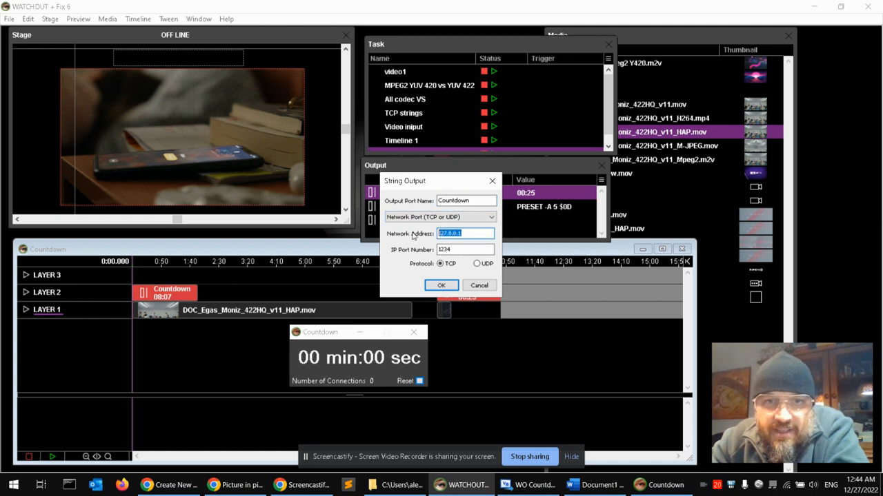
click(464, 249)
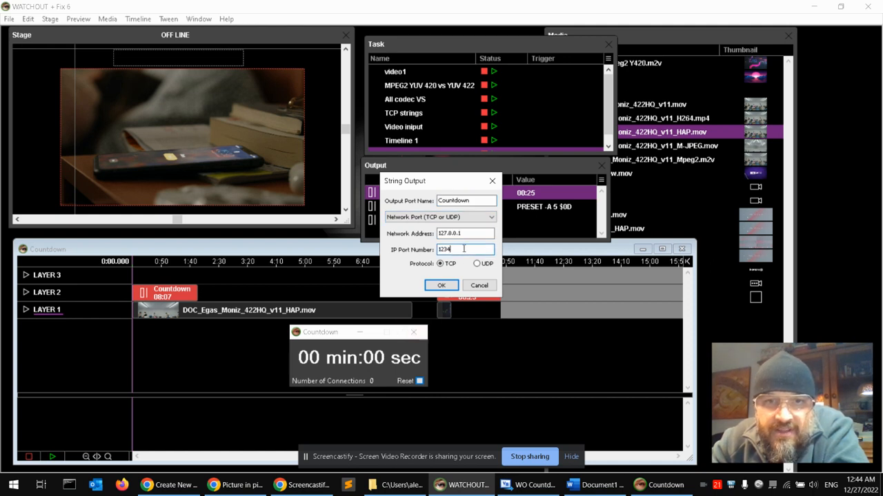
triple_click(455, 249)
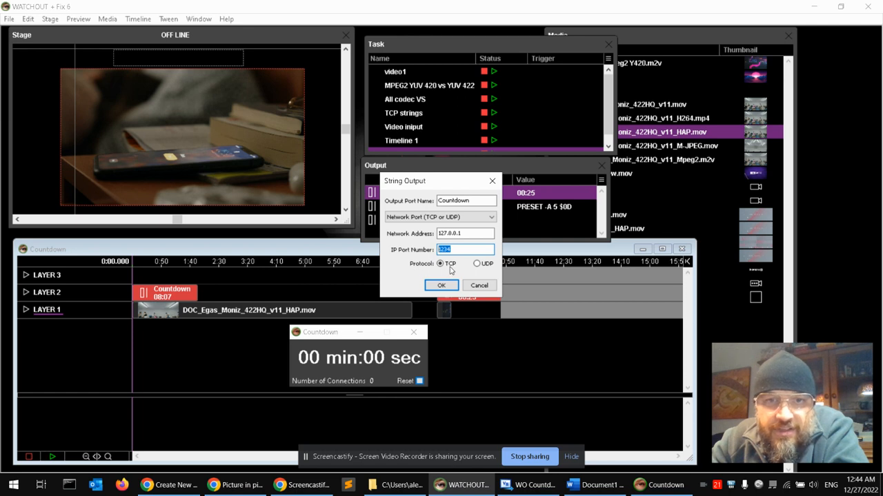
click(441, 286)
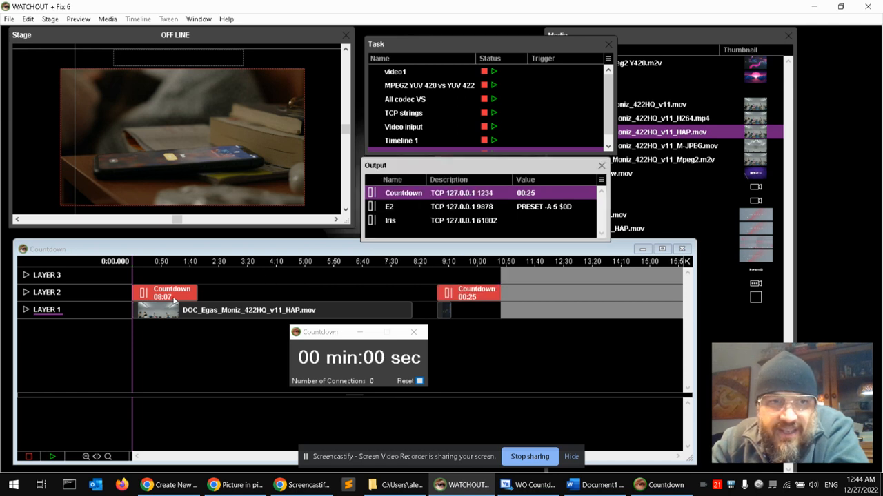
double_click(165, 292)
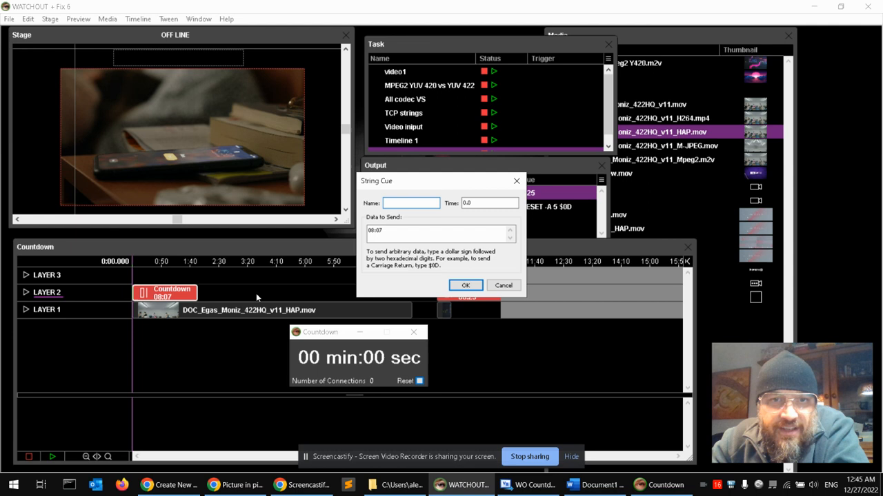
click(441, 231)
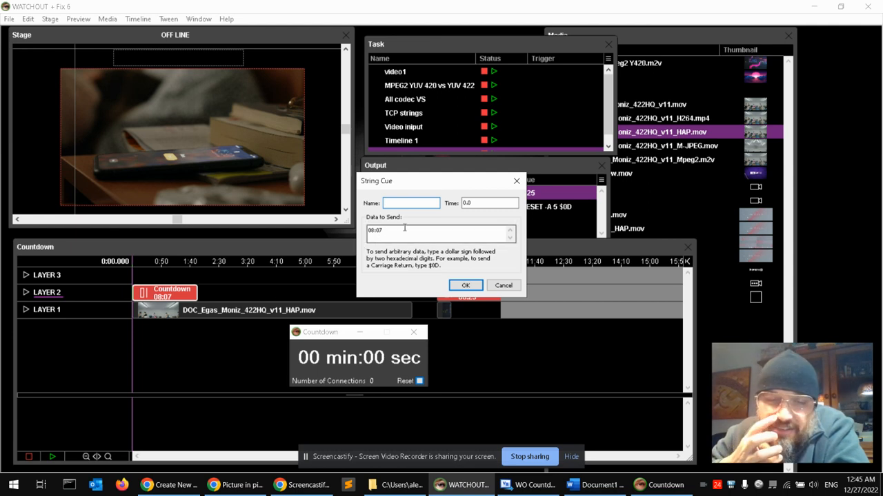
triple_click(441, 234)
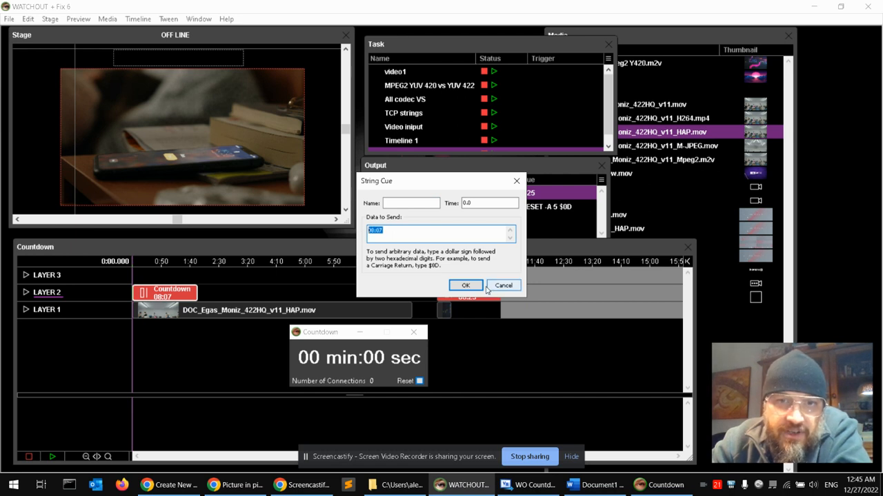
click(466, 286)
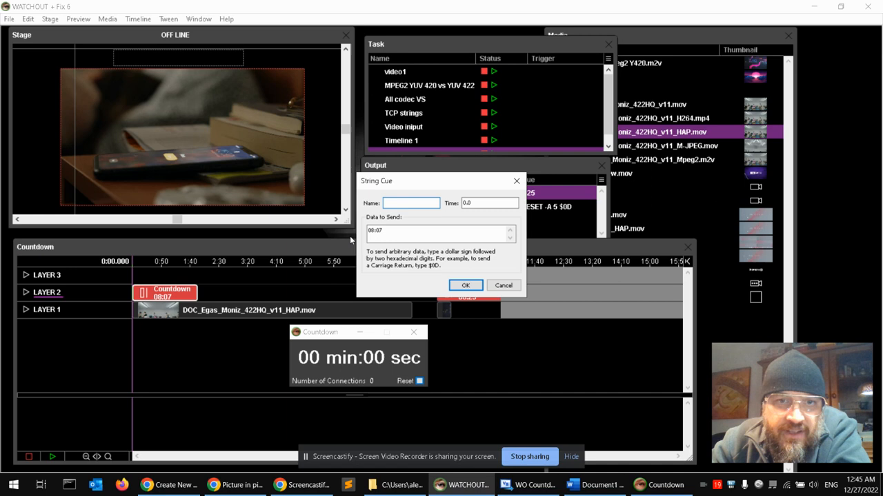
click(441, 233)
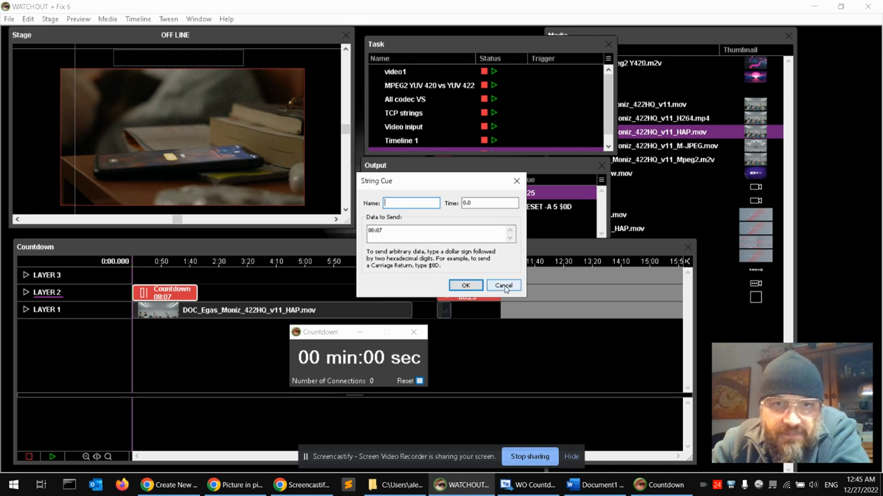
click(503, 286)
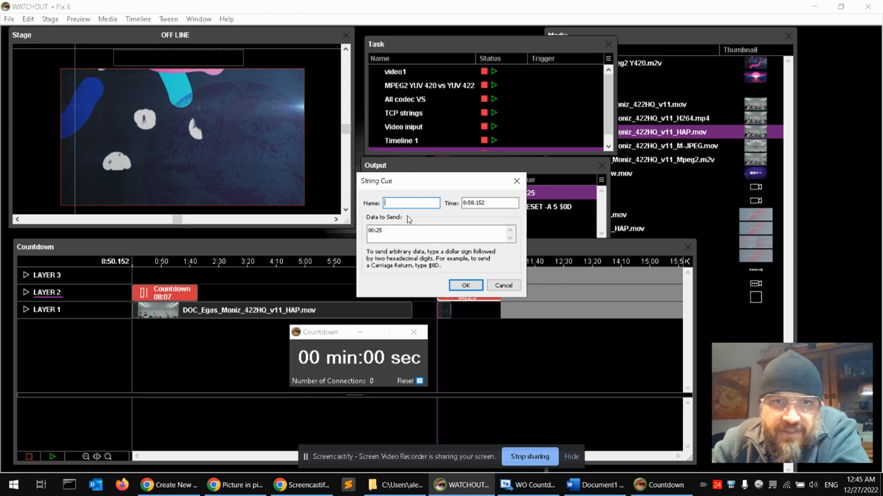
click(466, 285)
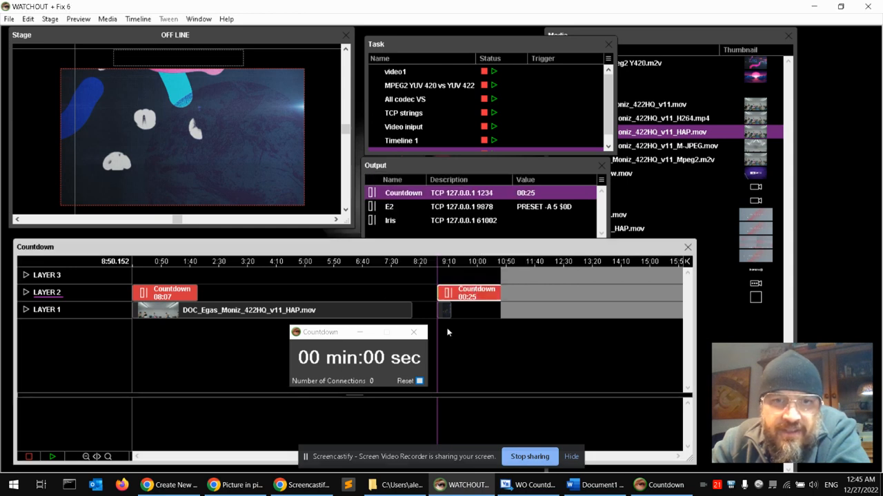
Move the Countdown window up above the timeline's right side and bring it to front
drag(319, 332, 324, 181)
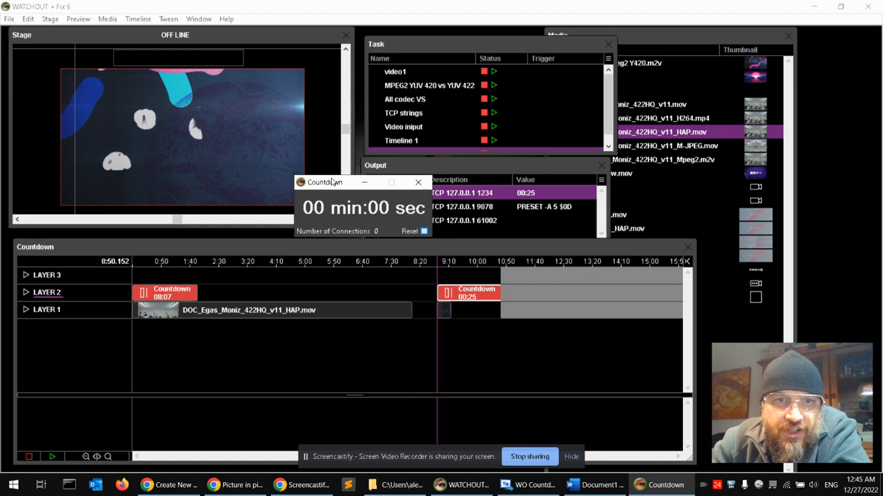
click(419, 182)
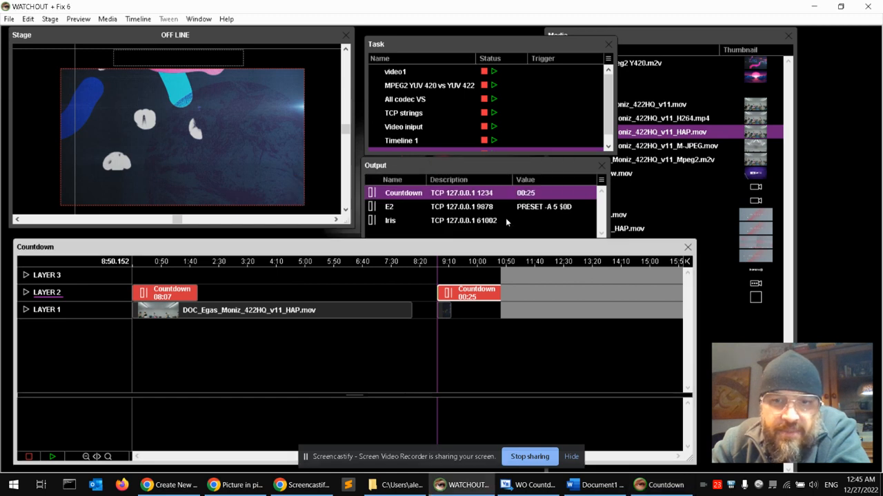
click(660, 484)
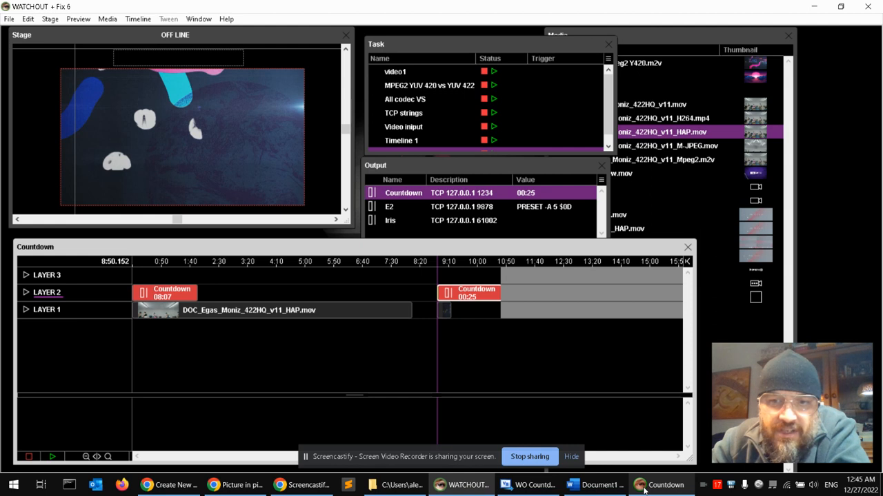
click(403, 192)
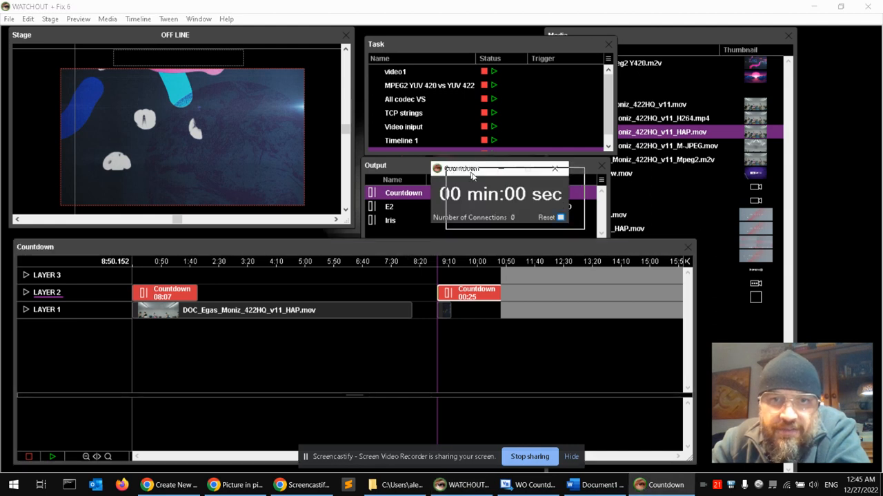
click(555, 169)
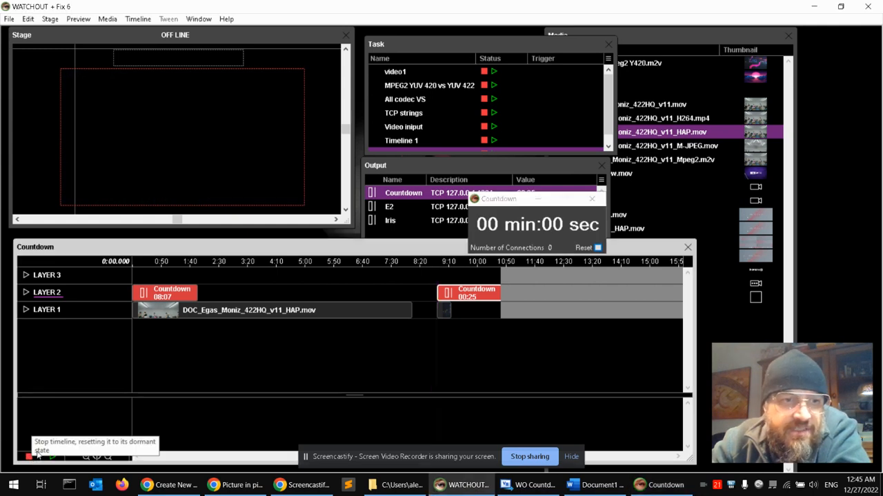
Play the timeline so the 08:07 cue starts the Countdown app counting down to zero
click(38, 456)
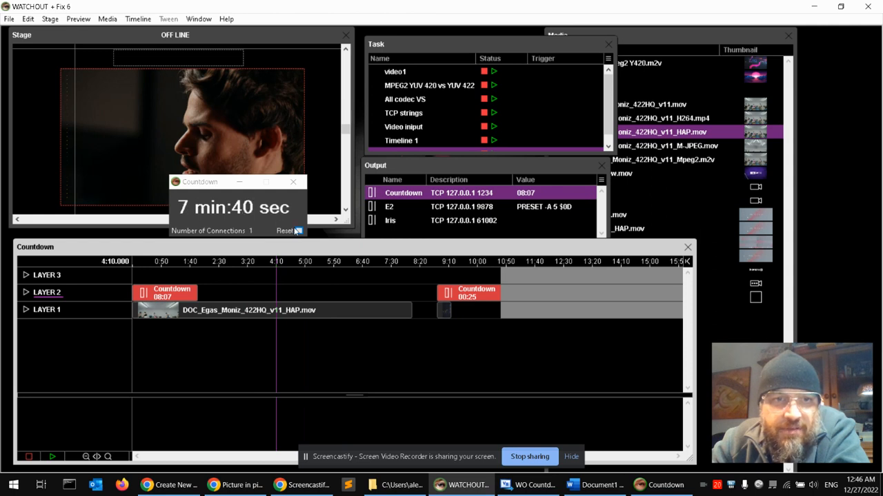
click(285, 230)
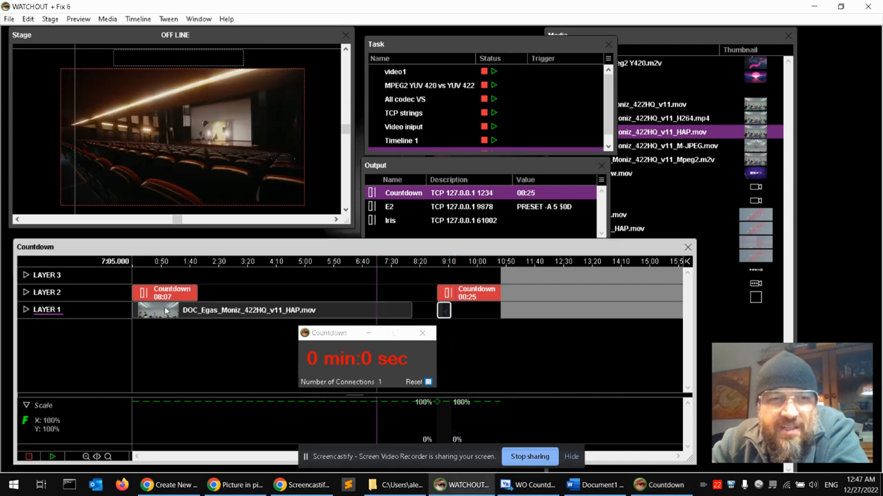
mouse_move(410, 309)
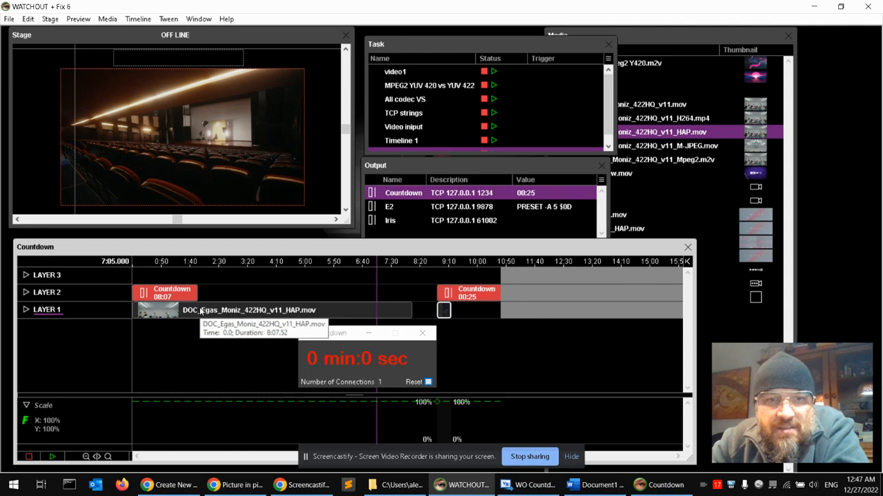
mouse_move(169, 300)
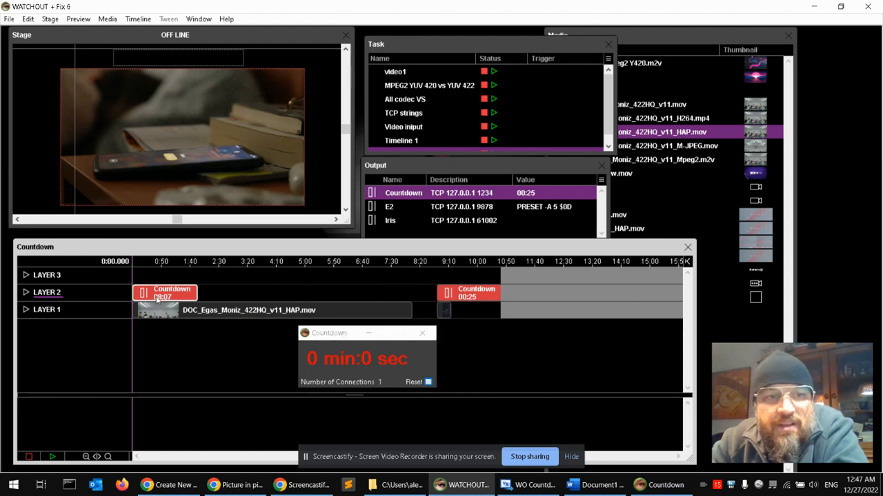
mouse_move(391, 310)
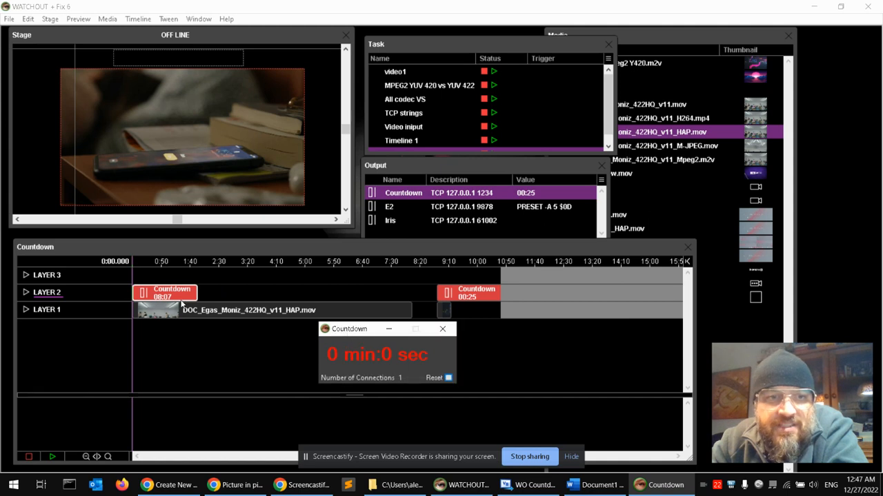
mouse_move(357, 348)
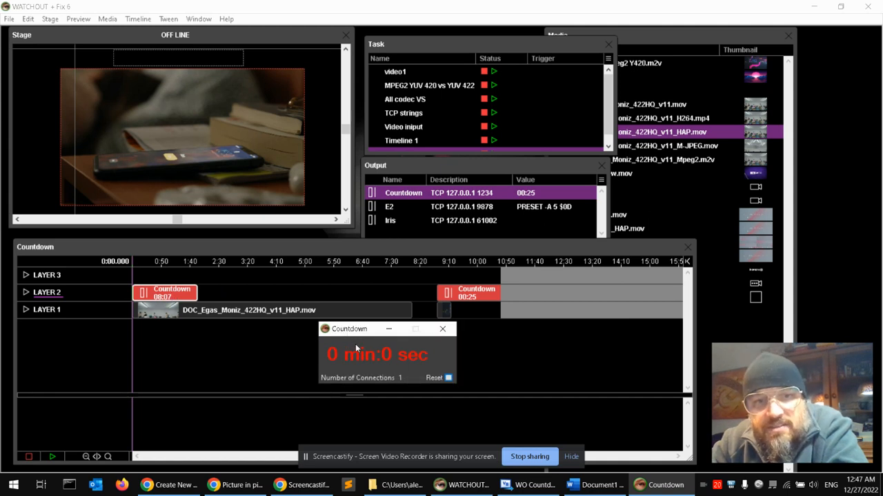
Drag the Countdown window over the empty right end of the timeline
drag(348, 329, 568, 283)
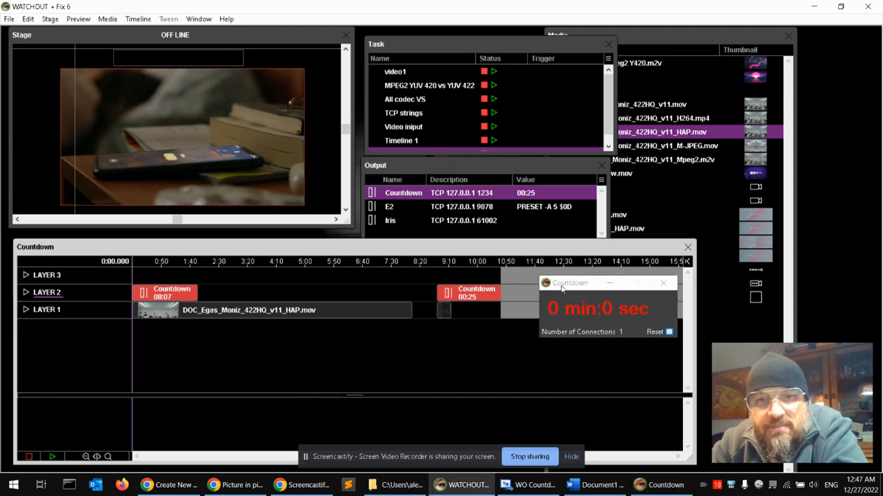